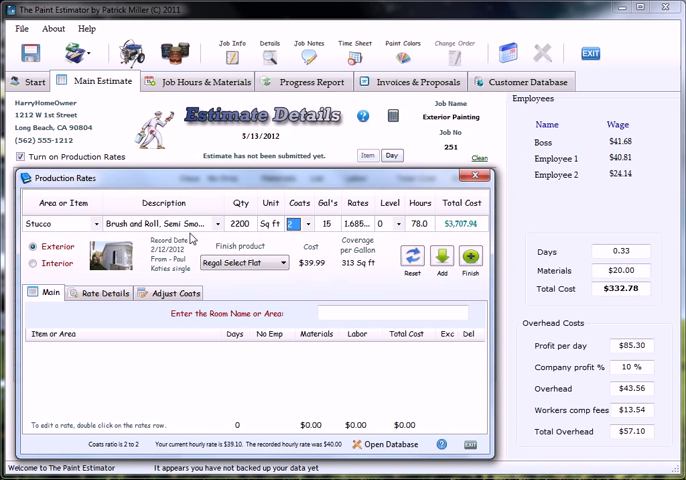
- Close Production Rates and return to the estimate grid with its three items totalling $5,917.41
{"action": "left_click", "coordinate": [474, 176]}
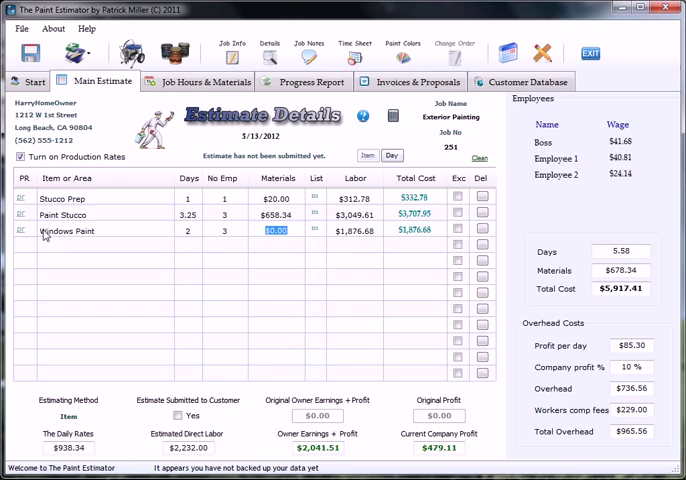
- Enter 114.12 as the Windows Paint materials cost, raising the total to $6,031.53
{"action": "type", "text": "114.12"}
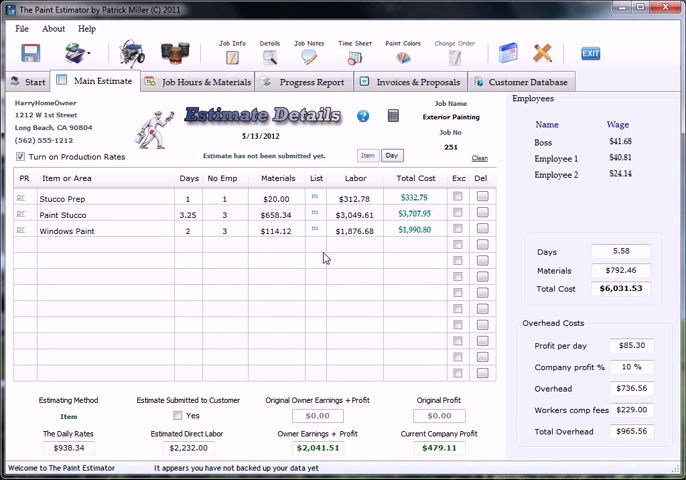